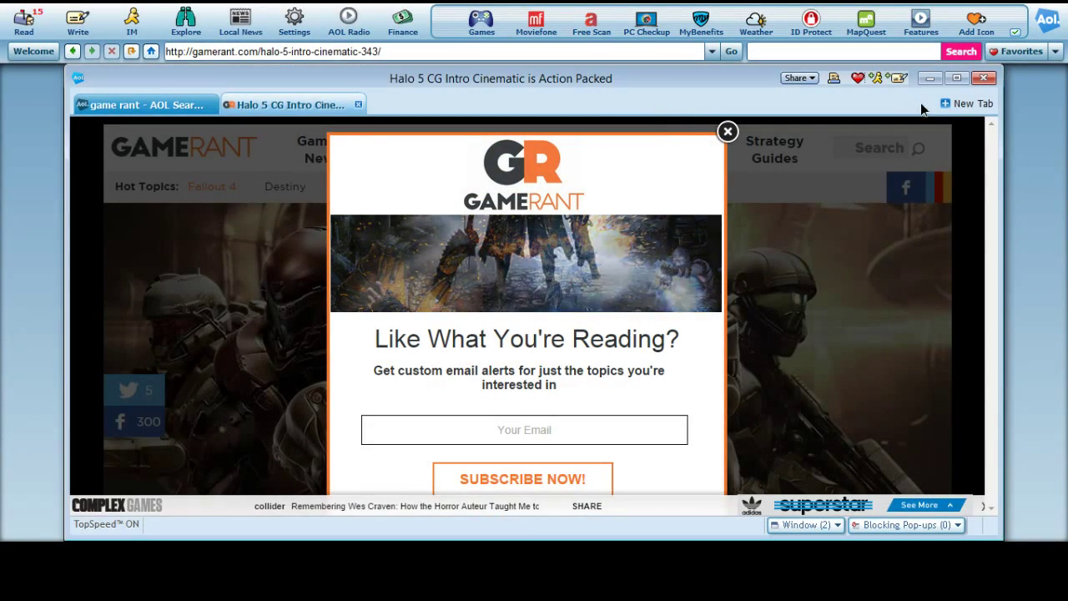
# - Dismiss the 'Like What You're Reading?' popup and scroll down to the embedded YouTube video
pyautogui.click(728, 132)
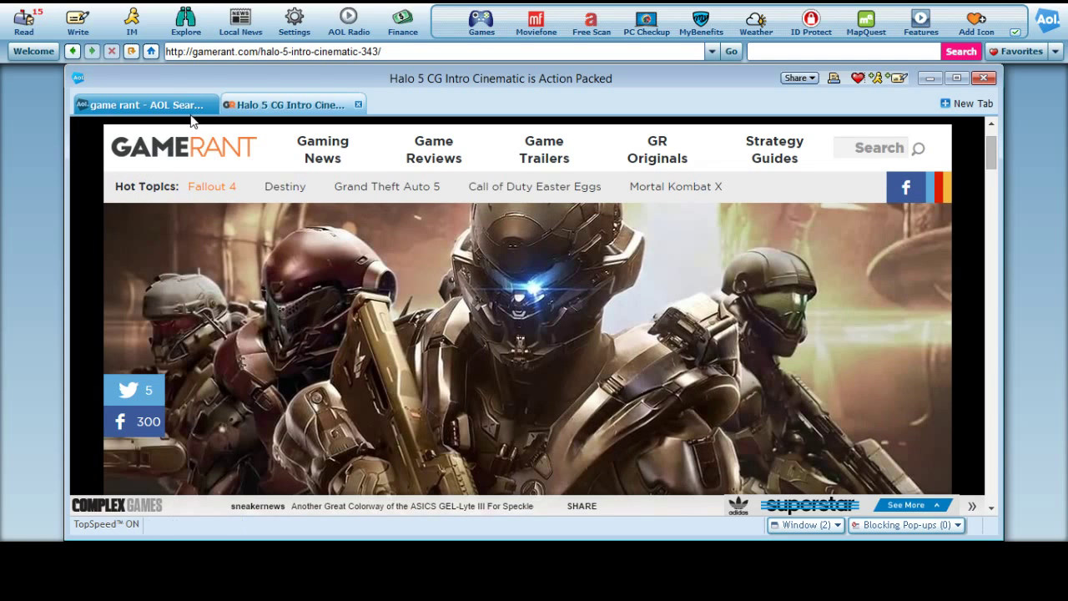
pyautogui.moveTo(325, 80)
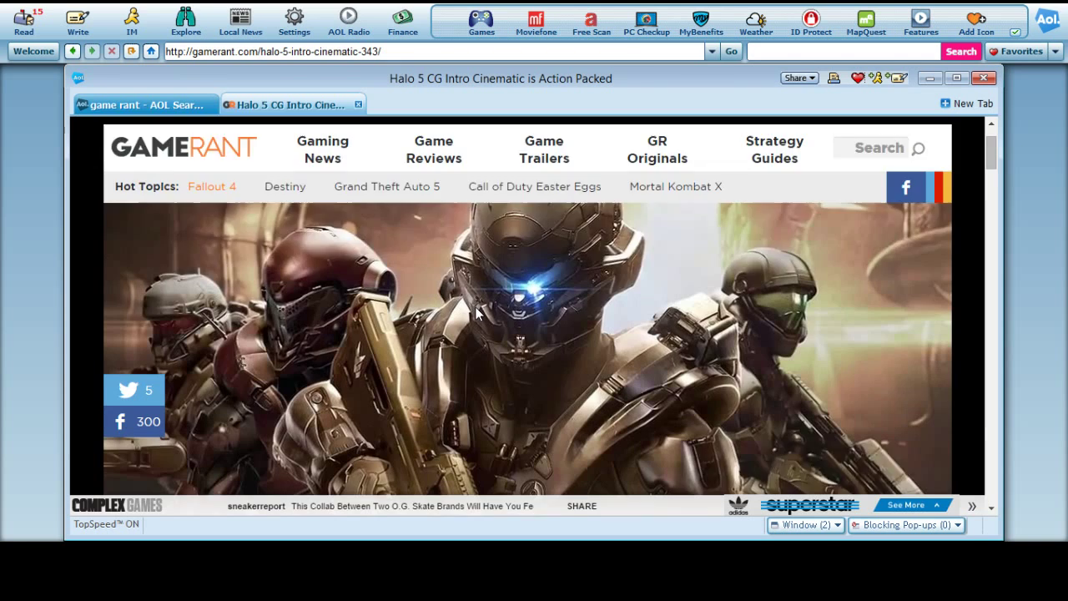
pyautogui.scroll(-3)
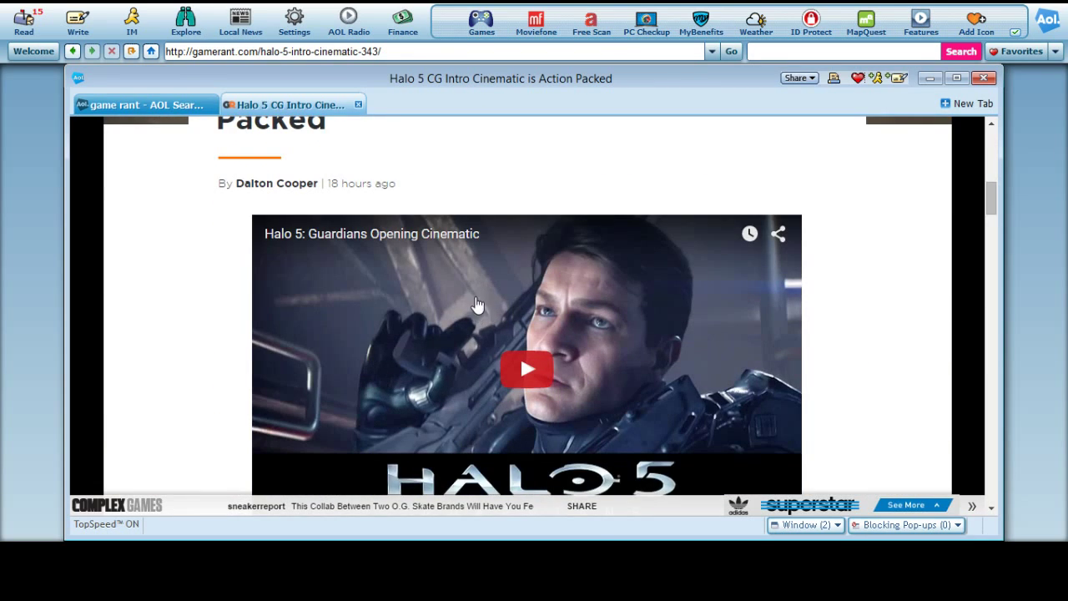
pyautogui.scroll(-3)
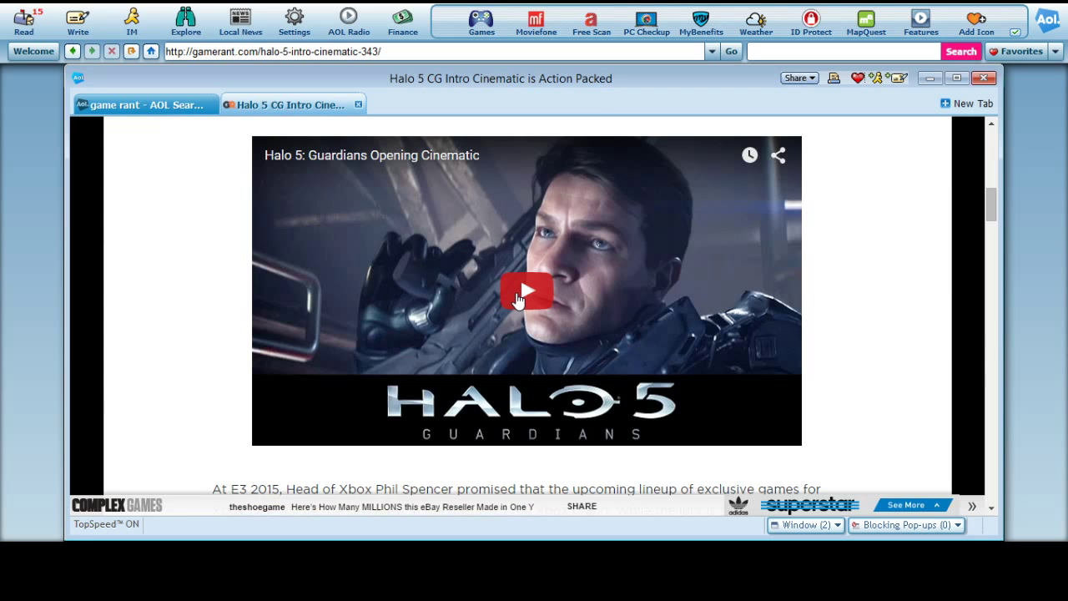
# - Play the Halo 5: Guardians Opening Cinematic and jump ahead to about 1:51 of 3:26
pyautogui.click(527, 291)
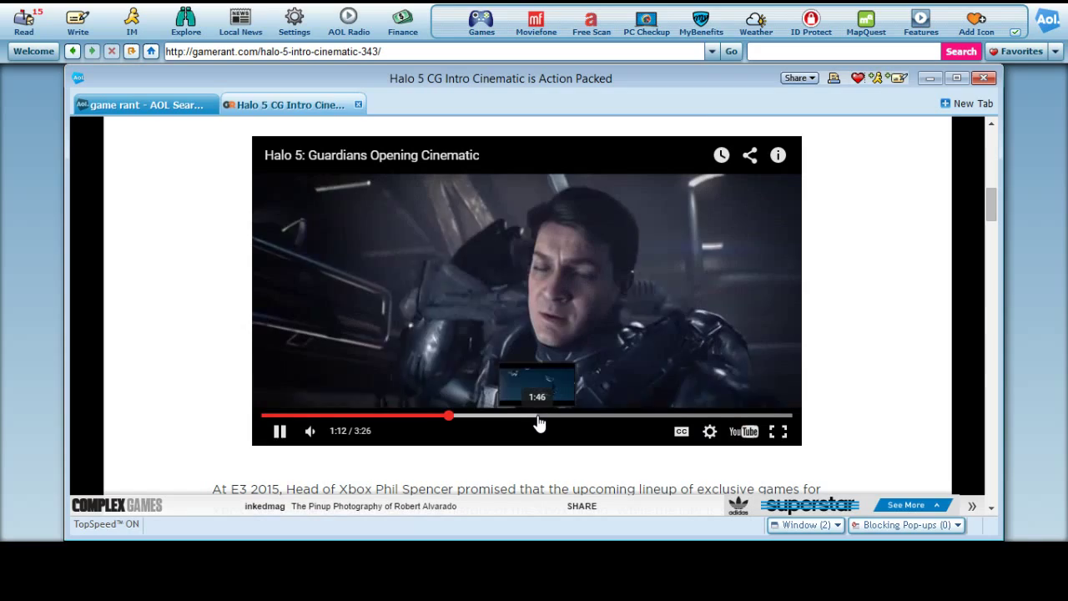
pyautogui.click(548, 414)
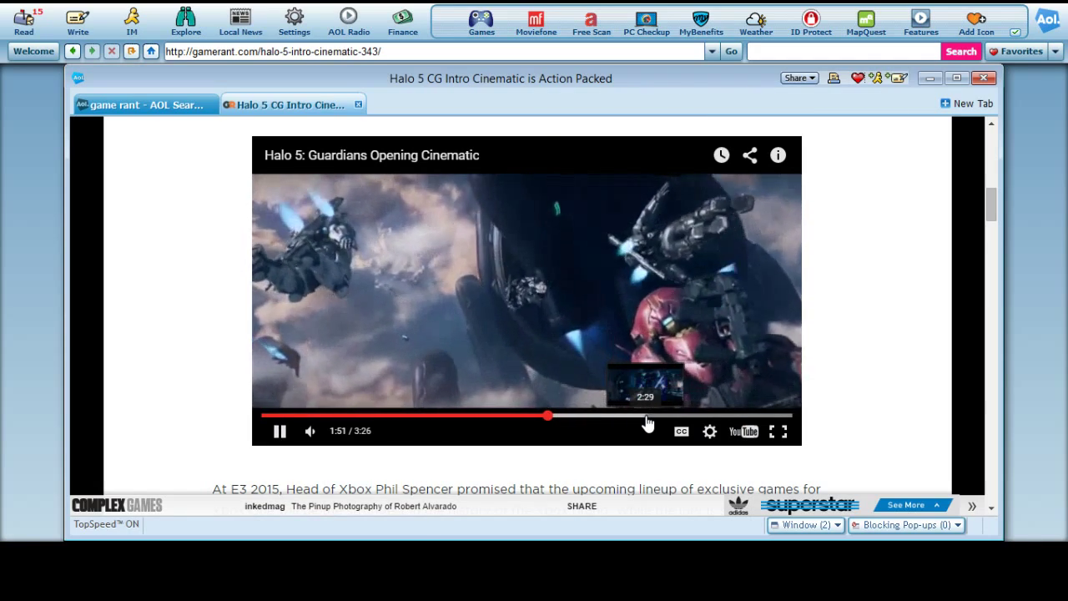